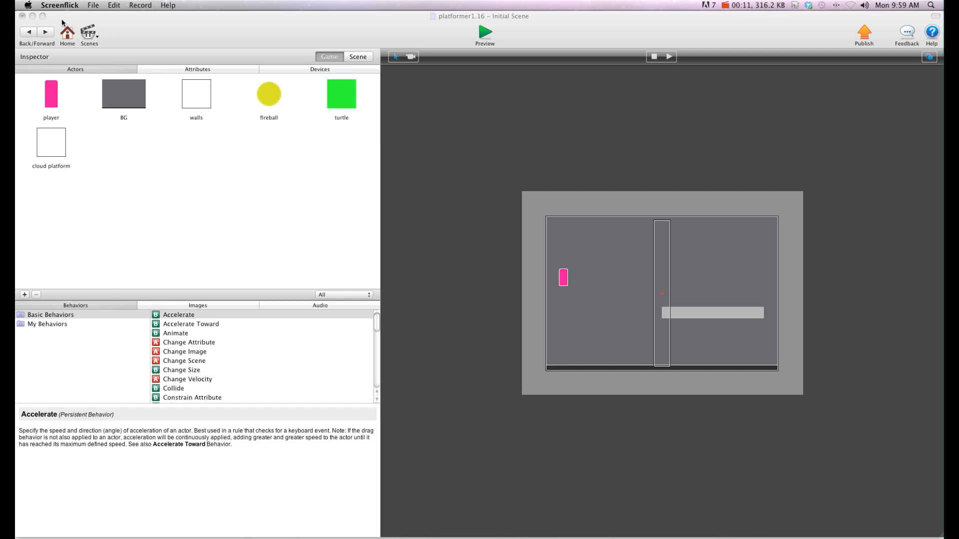
mouse_move(315, 3)
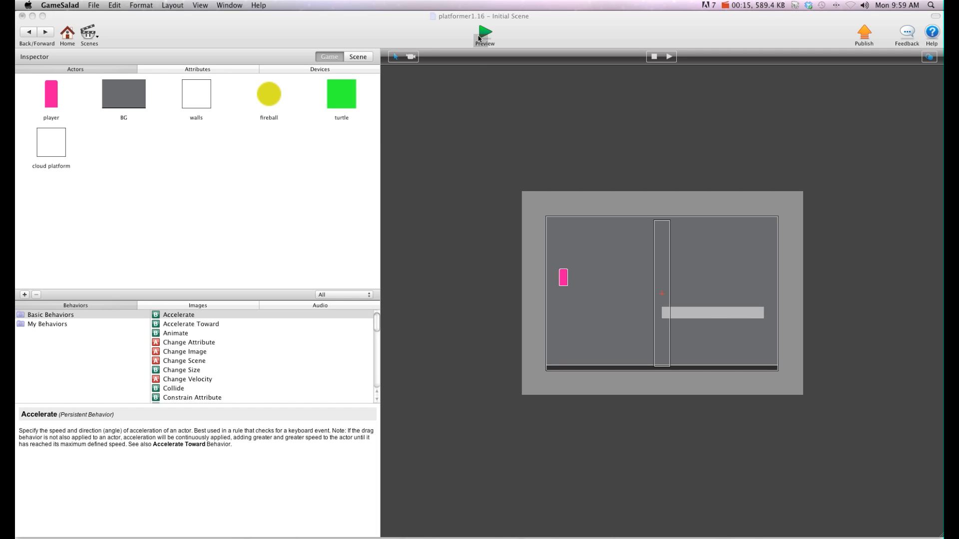
After a quick test run, give the player actor a new rule triggered by the down key
left_click(484, 32)
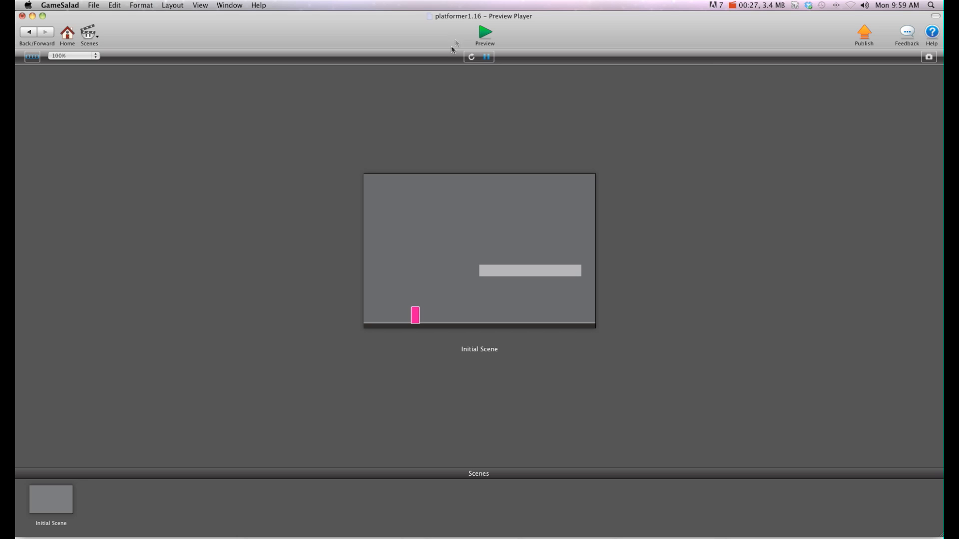
mouse_move(231, 91)
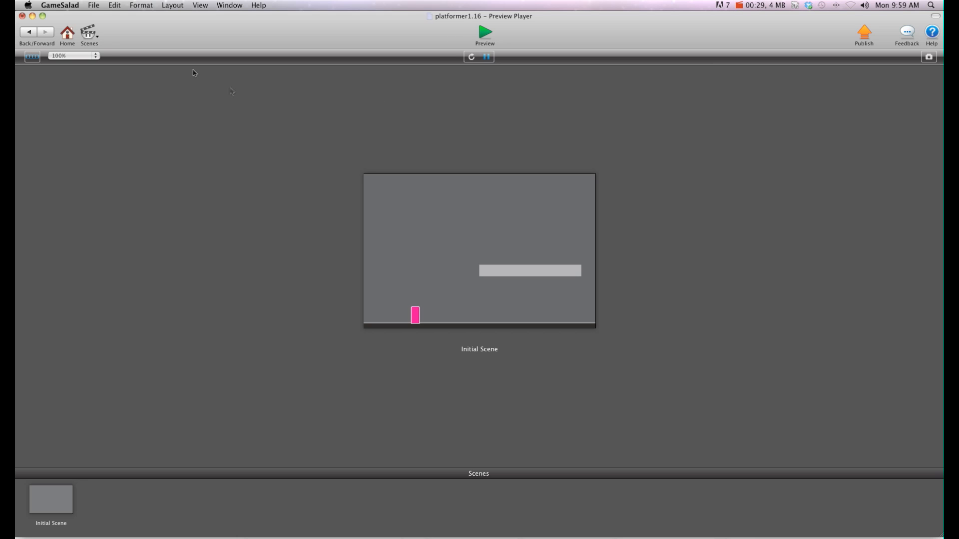
left_click(28, 32)
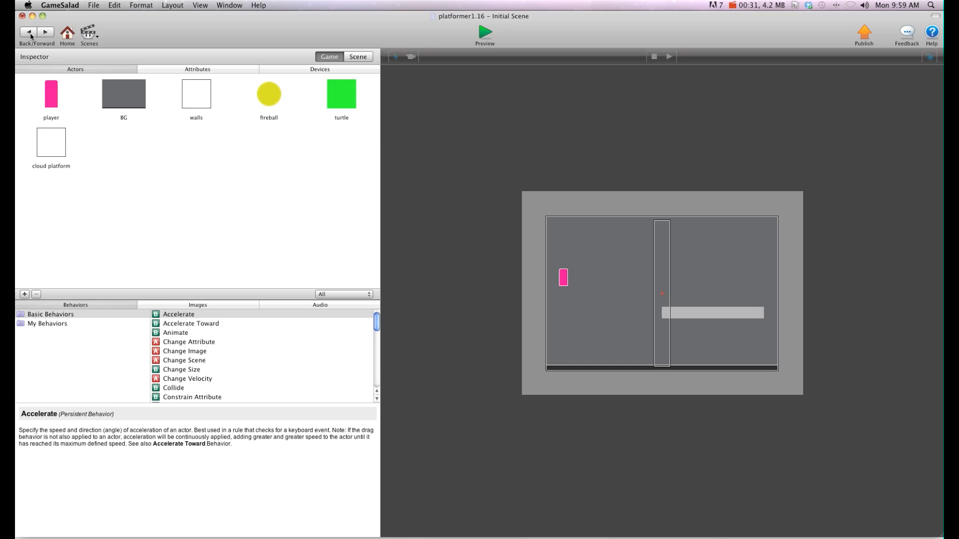
double_click(51, 94)
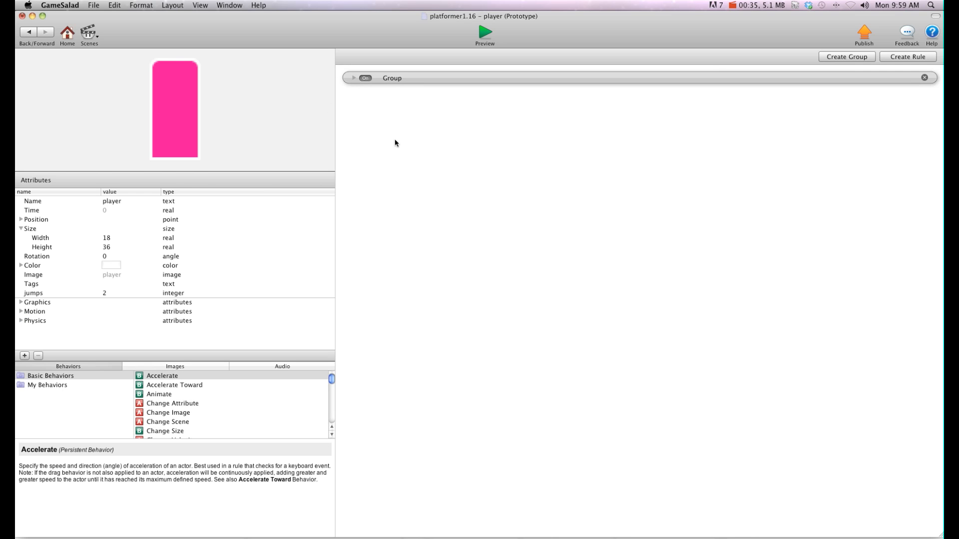
left_click(908, 56)
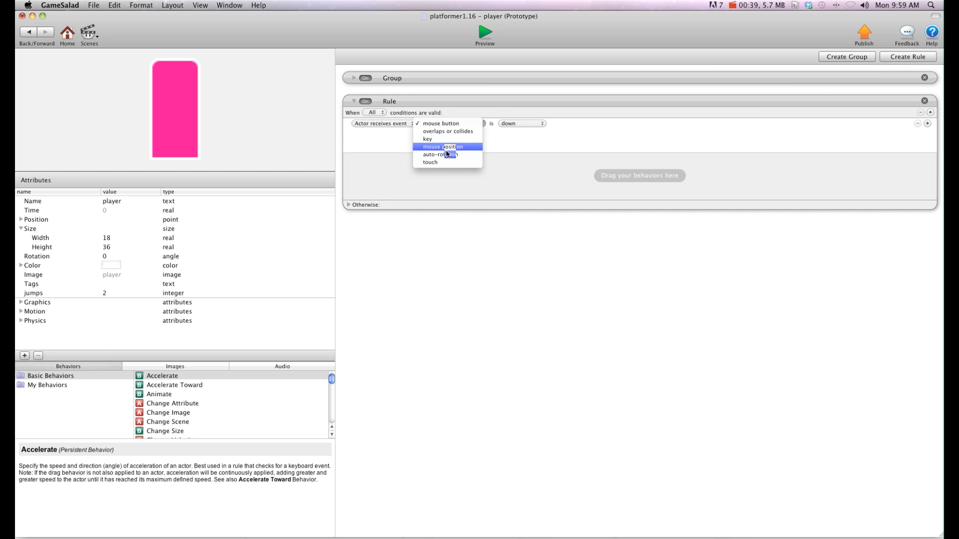
left_click(427, 138)
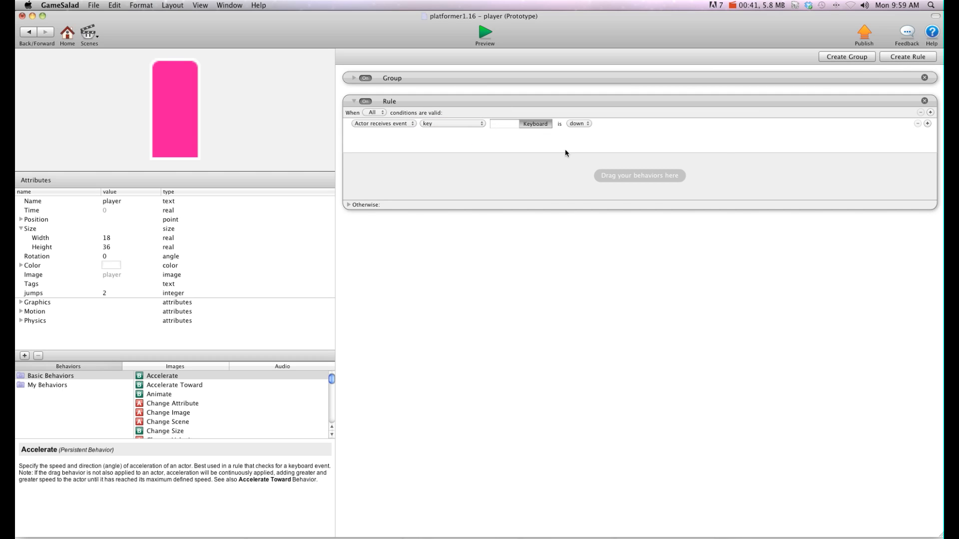
type("down")
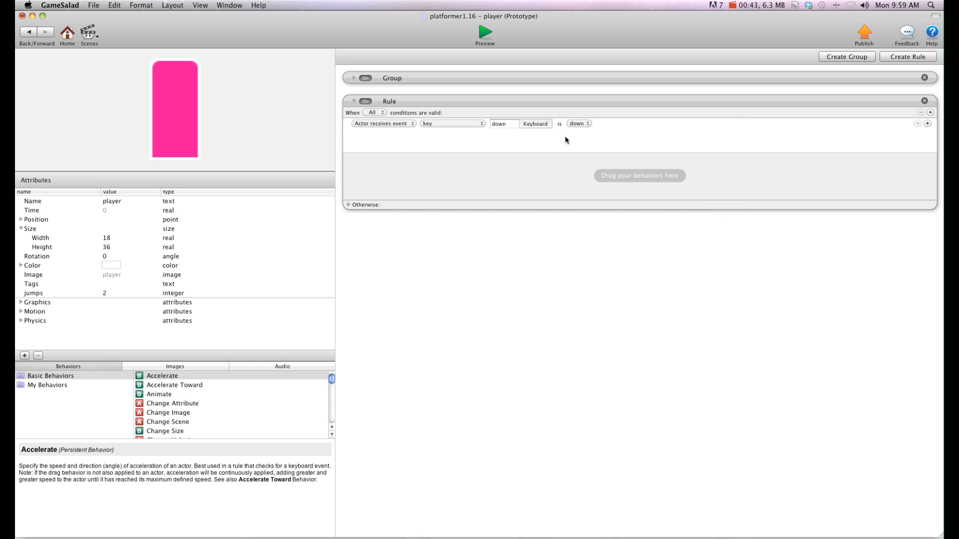
mouse_move(408, 257)
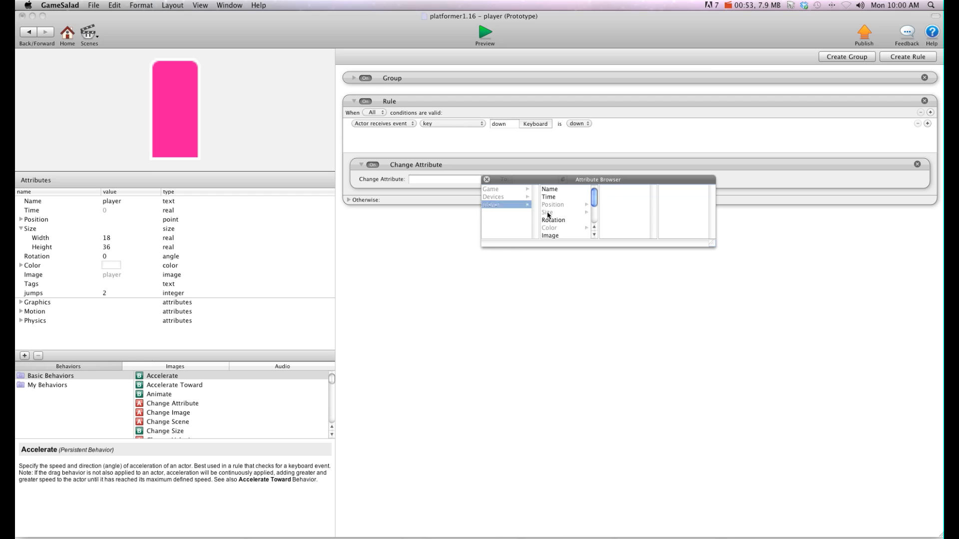
Change self.Size.Height to 18 in the rule and 36 in Otherwise
left_click(547, 213)
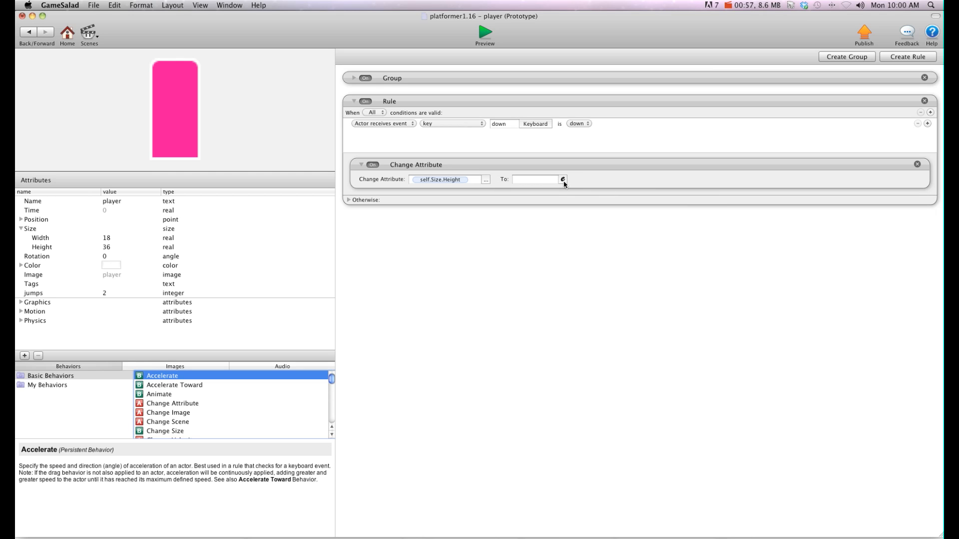
left_click(534, 179)
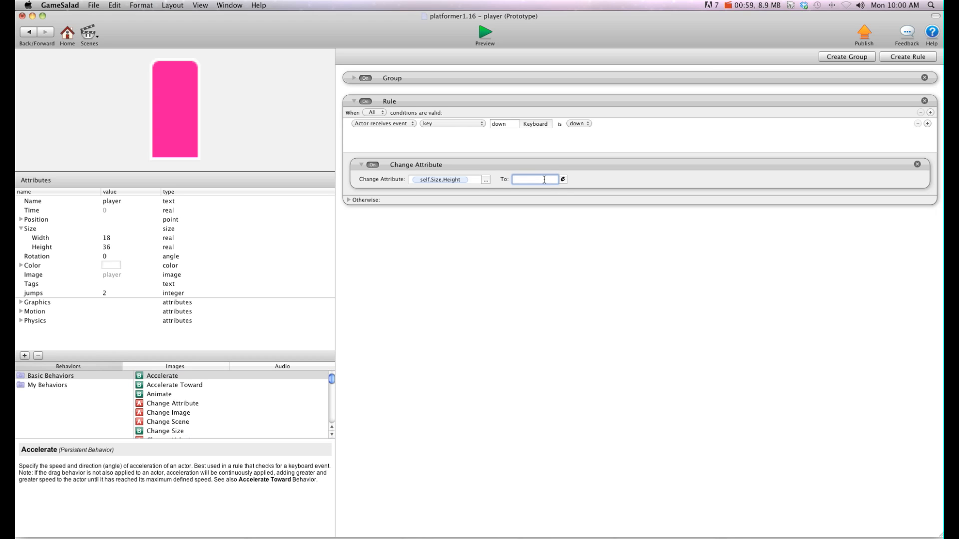
type("18")
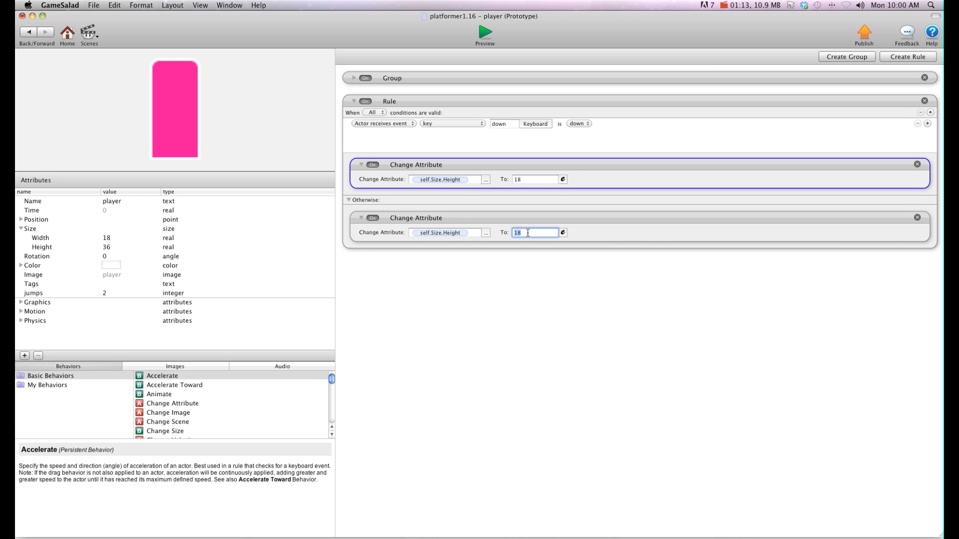
type("36")
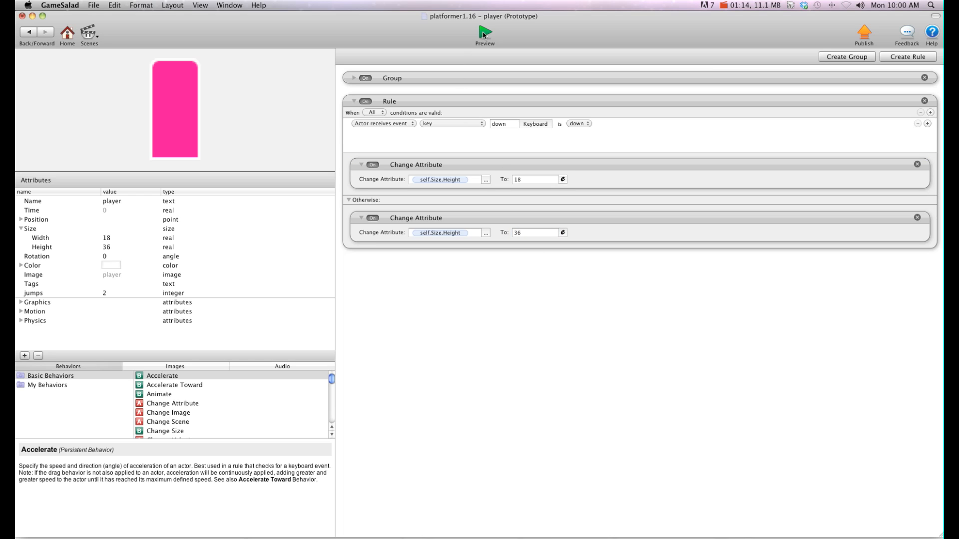
left_click(485, 33)
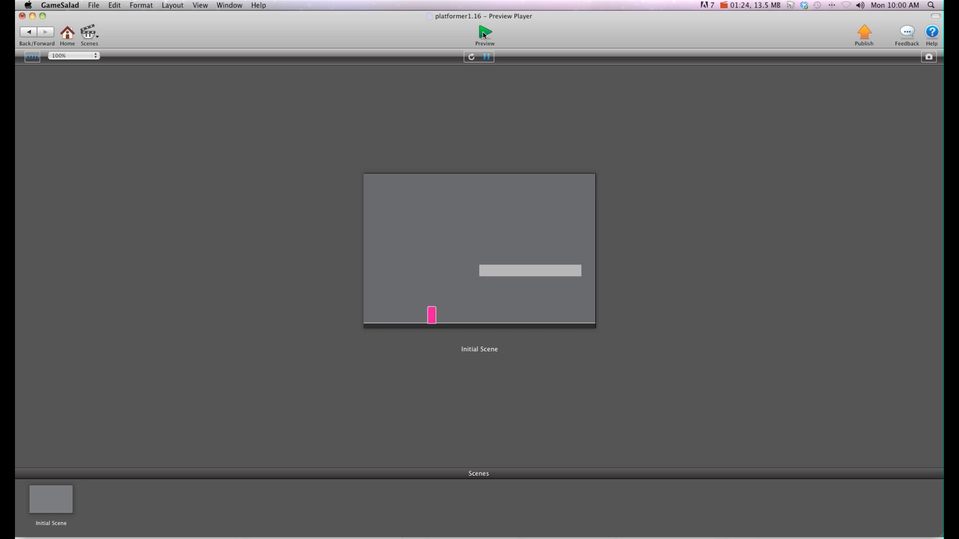
mouse_move(500, 163)
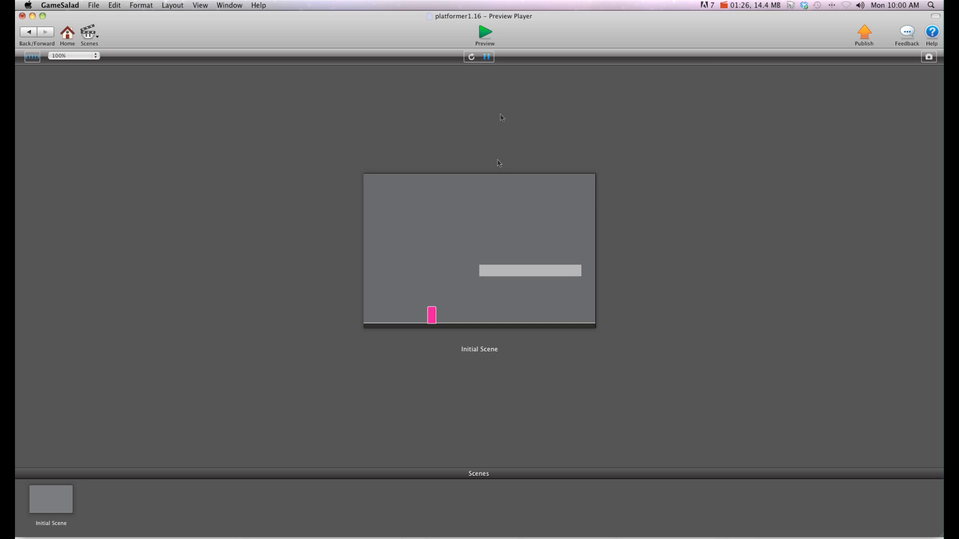
mouse_move(442, 326)
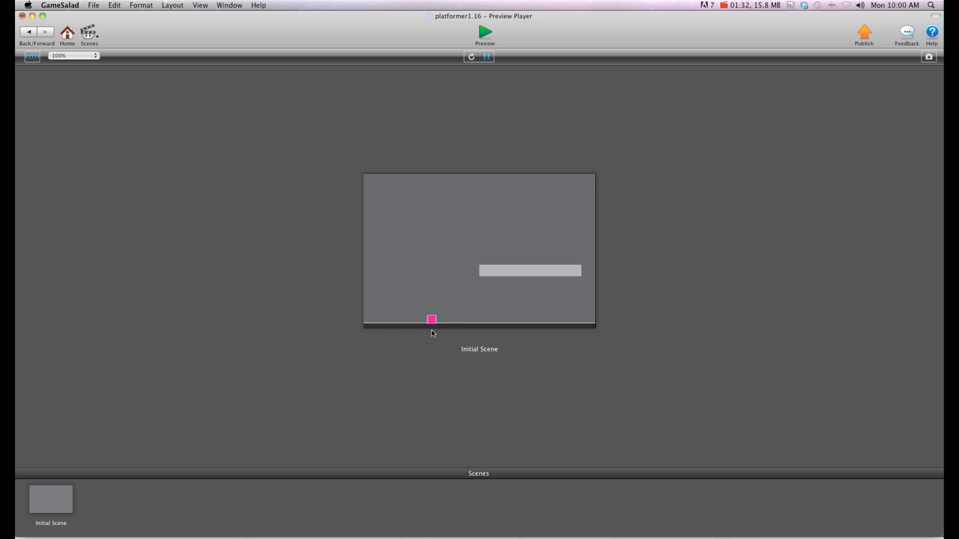
mouse_move(434, 331)
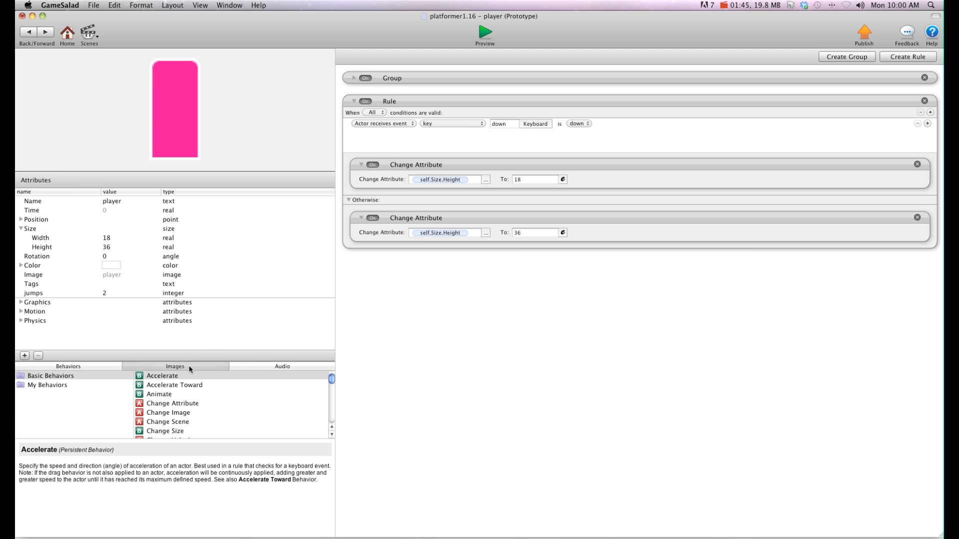
Switch the library panel from project images back to Basic Behaviors
left_click(175, 367)
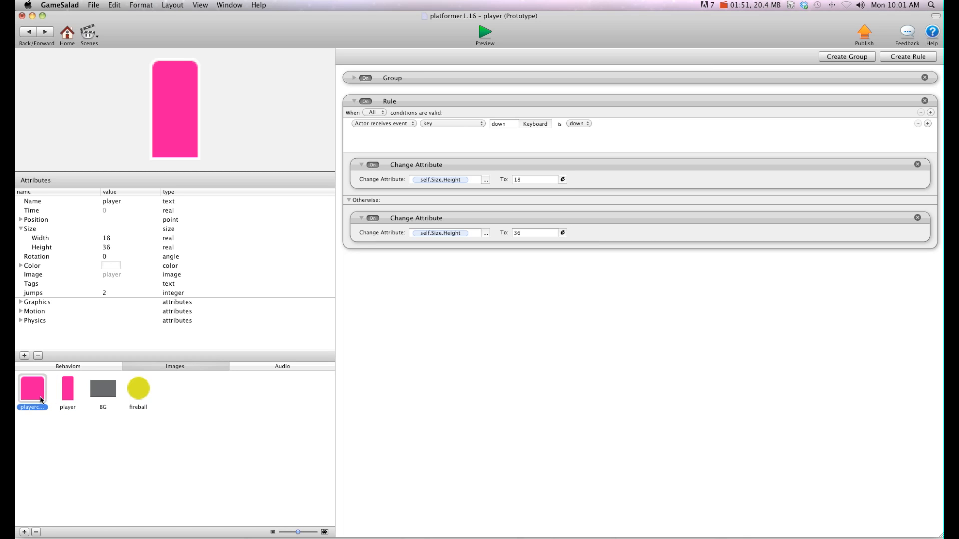
mouse_move(58, 393)
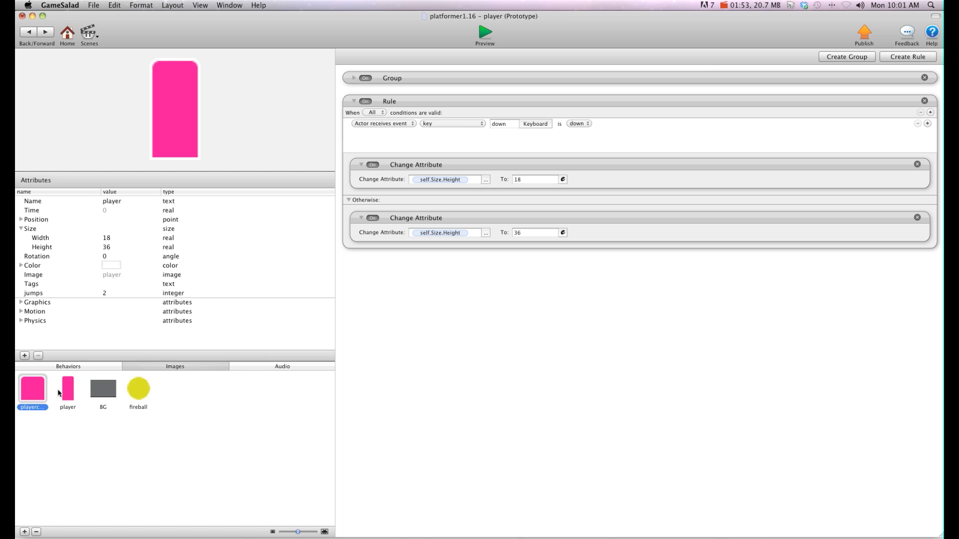
left_click(68, 389)
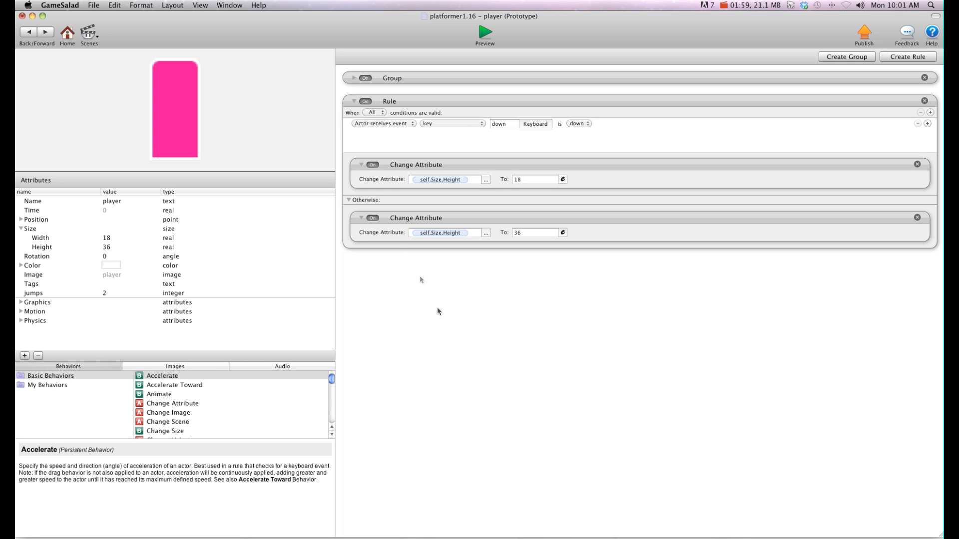
mouse_move(174, 411)
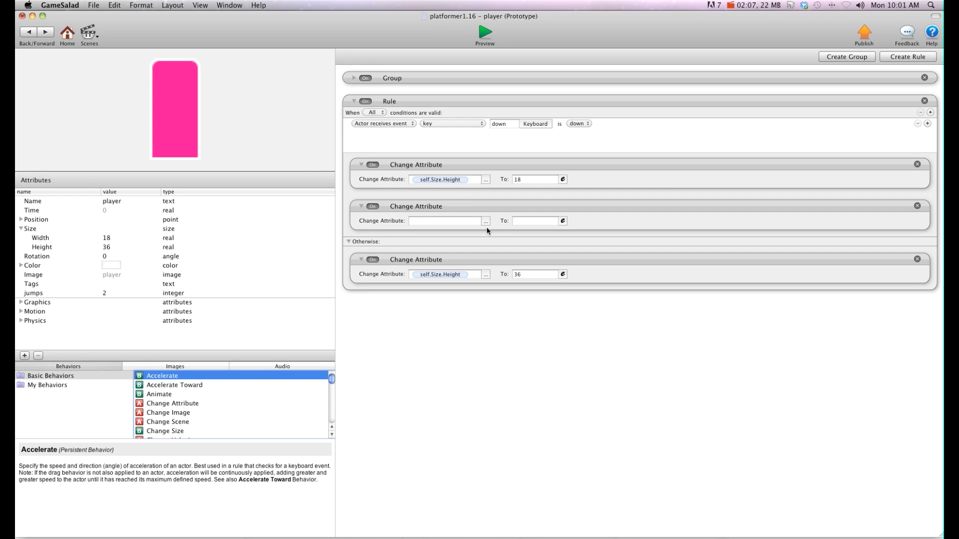
Set the crouch branch's self.Position.Y to self.Position.Y-(self.Size.Height/2)
left_click(485, 221)
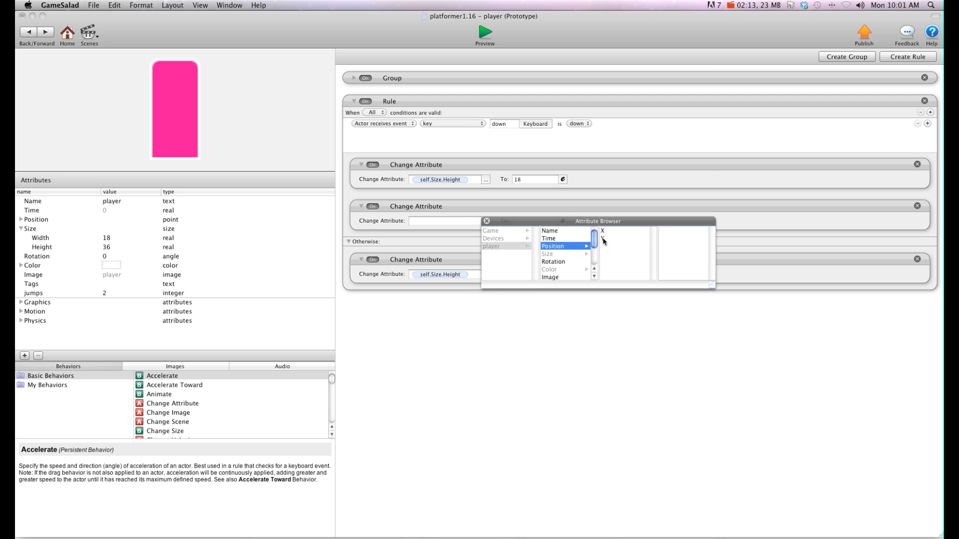
left_click(602, 239)
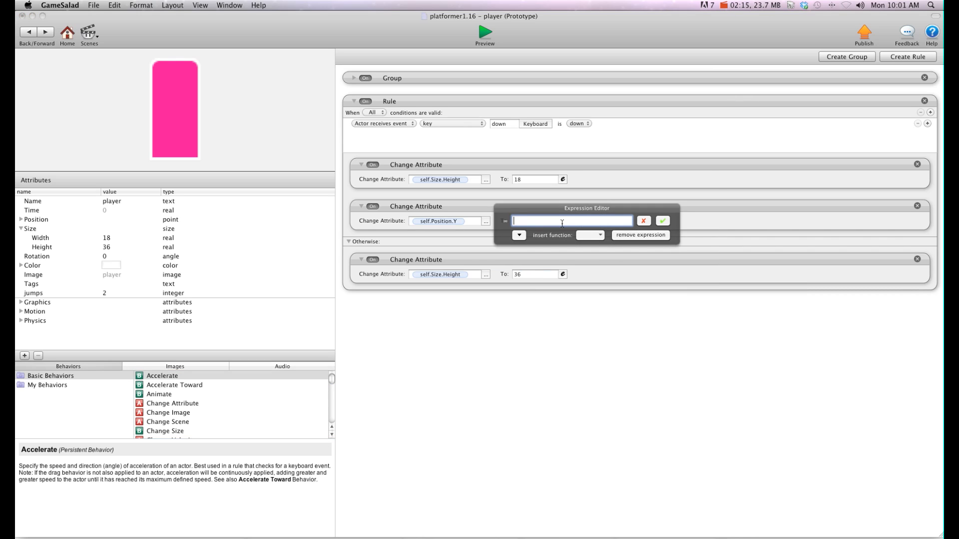
left_click(518, 235)
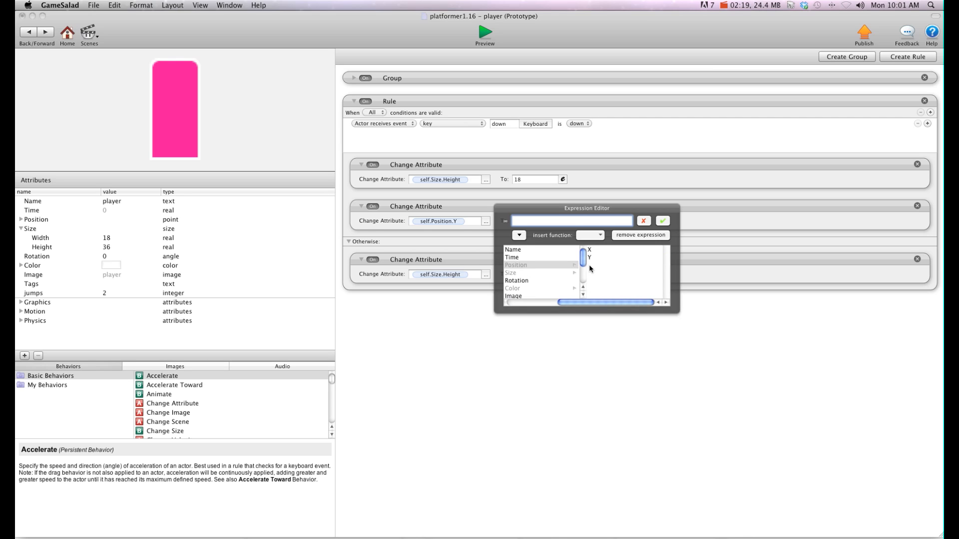
left_click(589, 256)
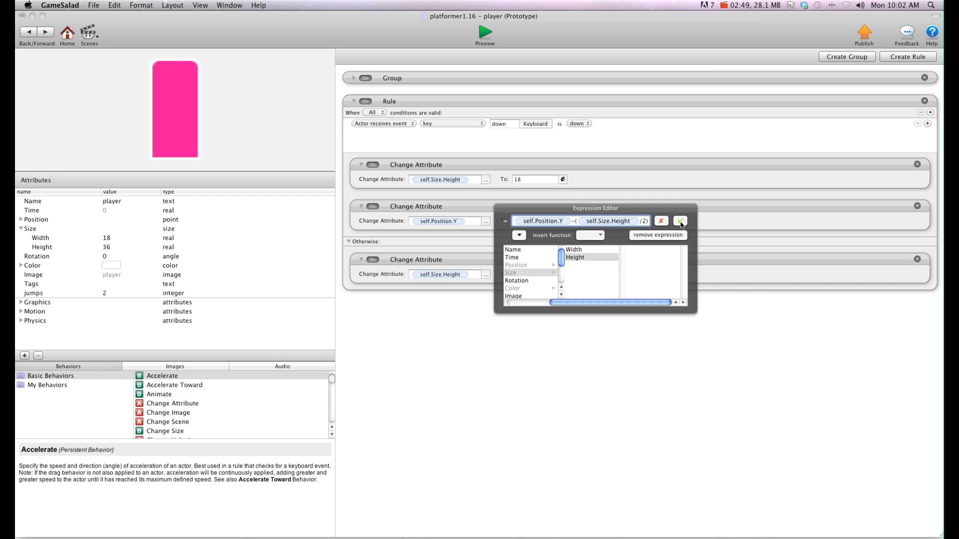
left_click(679, 220)
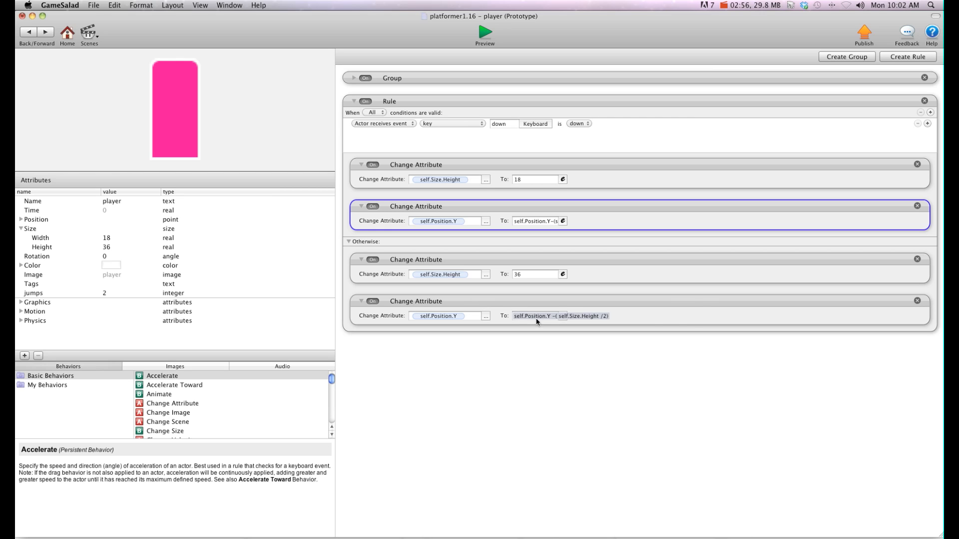
Set the otherwise branch's Y to self.Position.Y+(self.Size.Height/4)
left_click(561, 316)
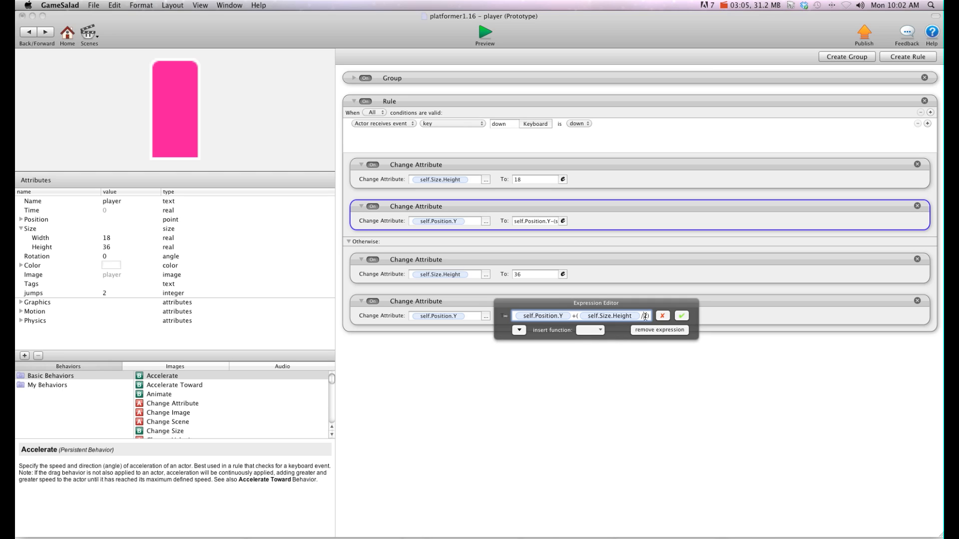
type("/4)")
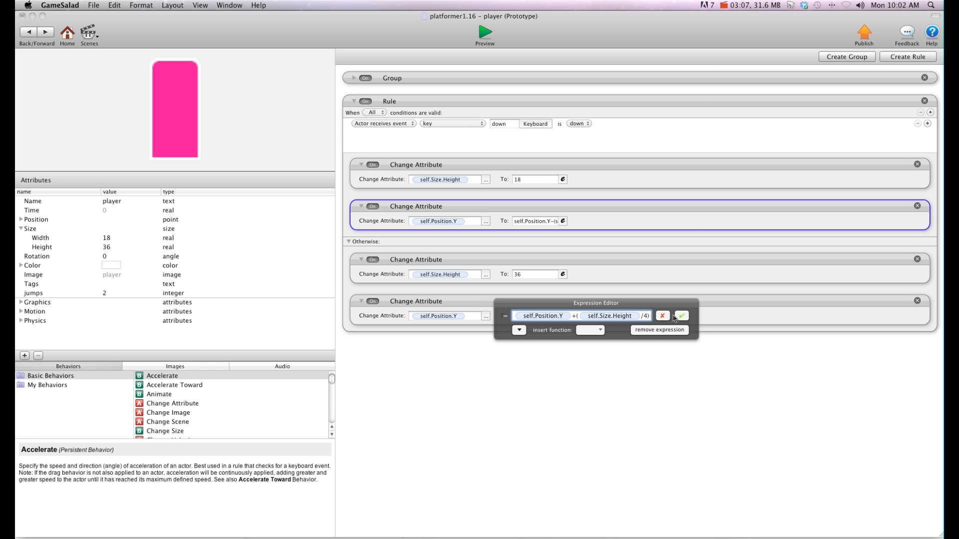
left_click(681, 315)
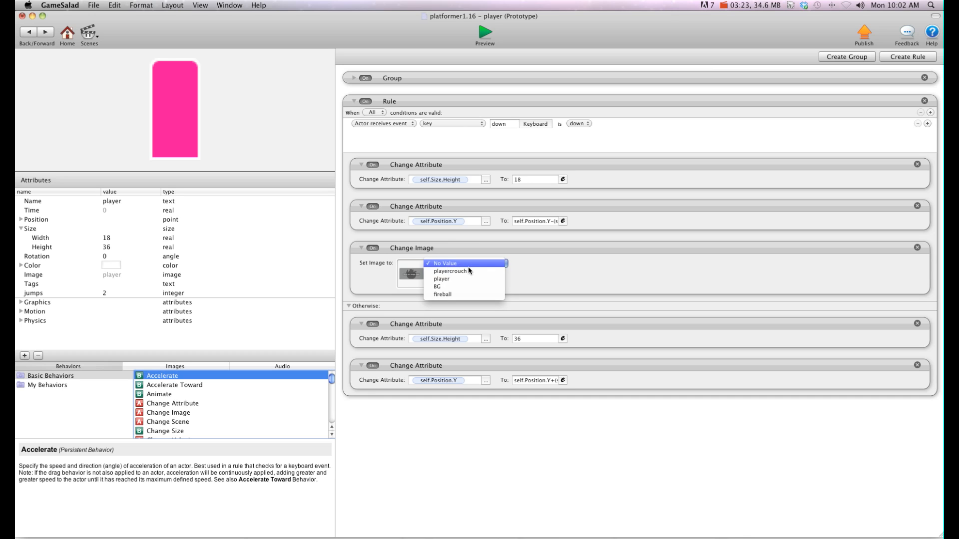
Use image playercrouch while crouching and player otherwise, then preview the game
left_click(451, 271)
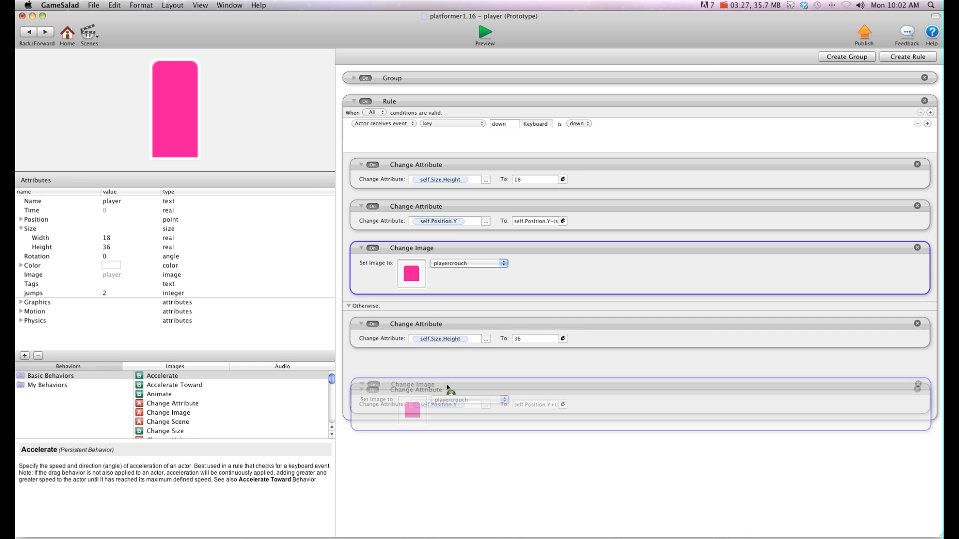
left_click(469, 382)
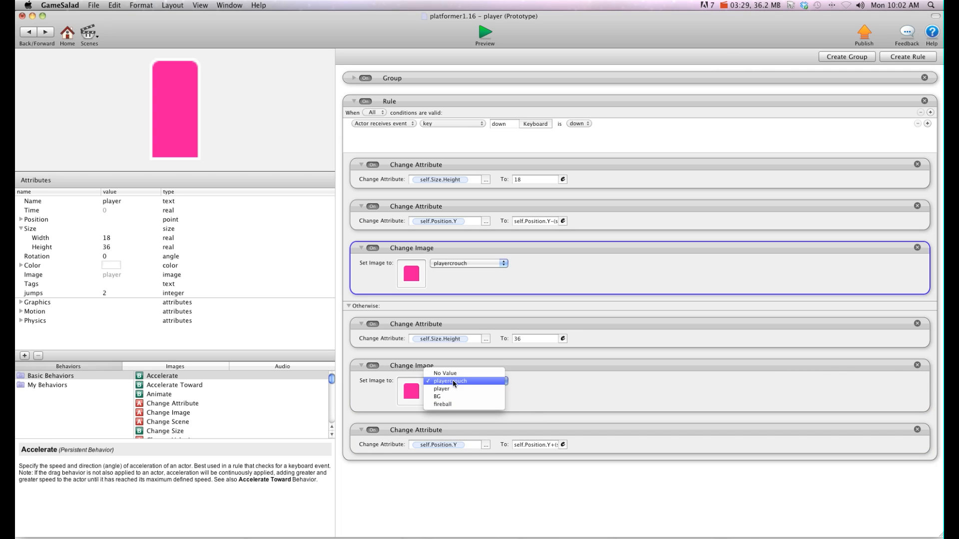
left_click(441, 389)
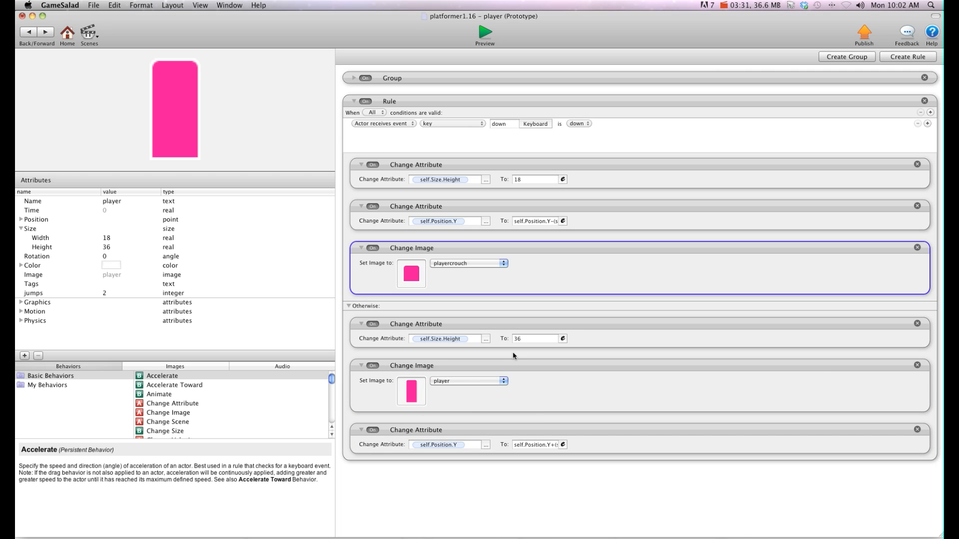
mouse_move(498, 330)
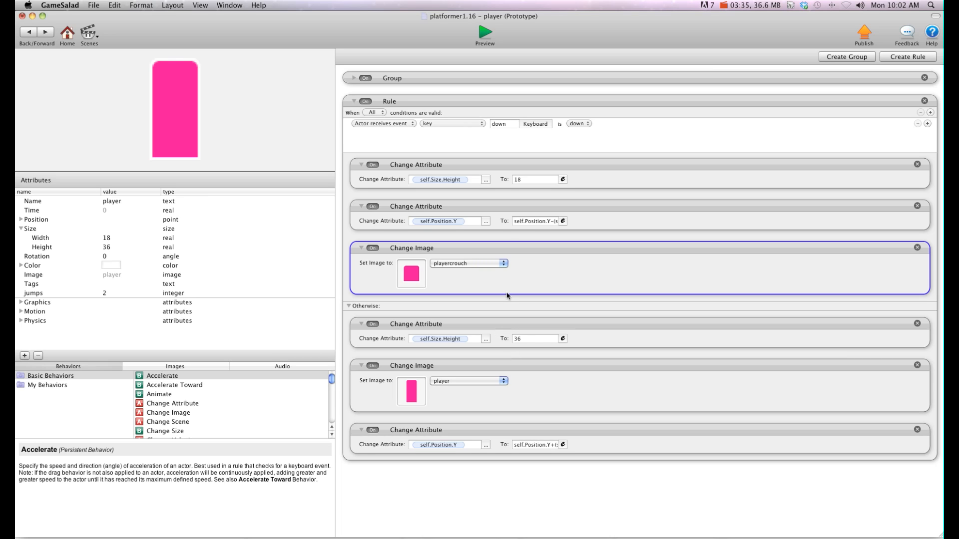
left_click(537, 221)
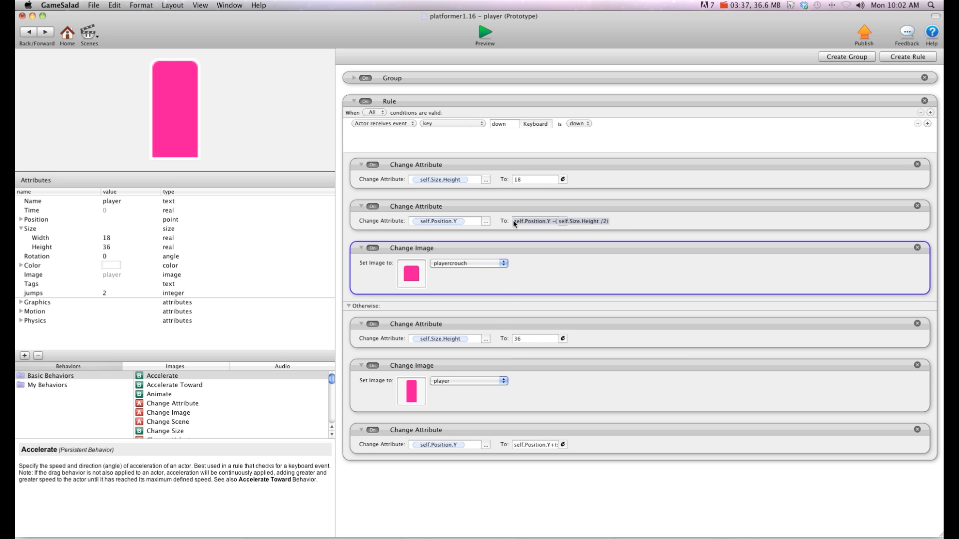
left_click(485, 32)
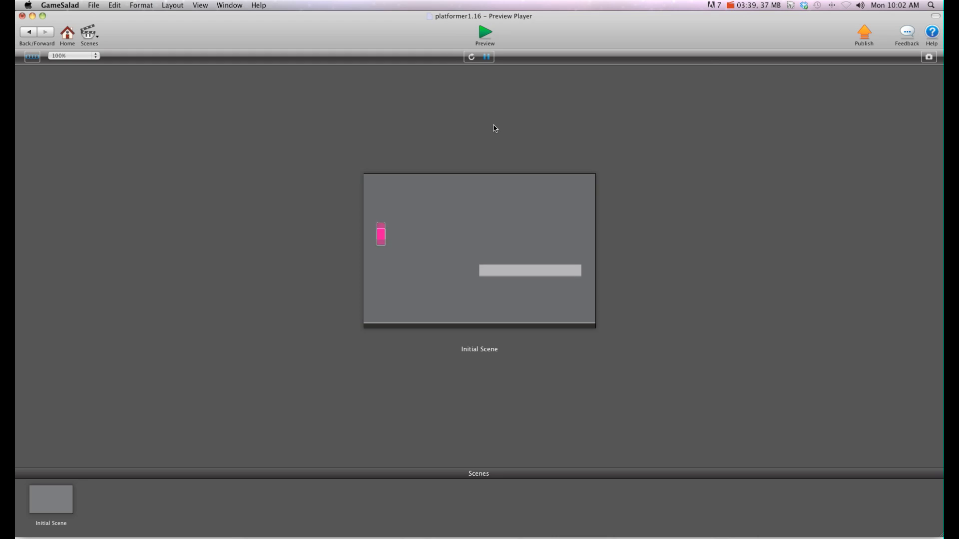